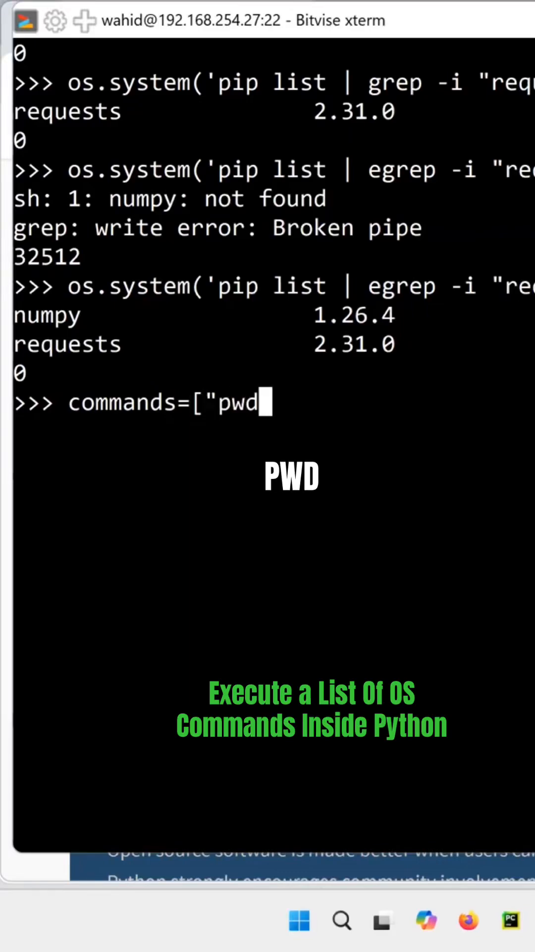
# - Finish the list with "hostname" and "cal", submit it, and begin a type(commands) check
pyautogui.write('", "h')
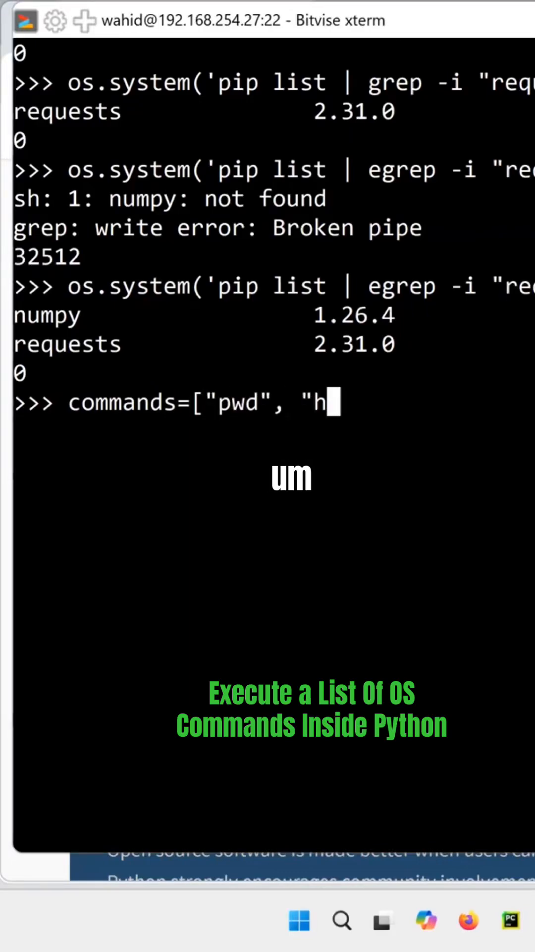
pyautogui.write('ostname"')
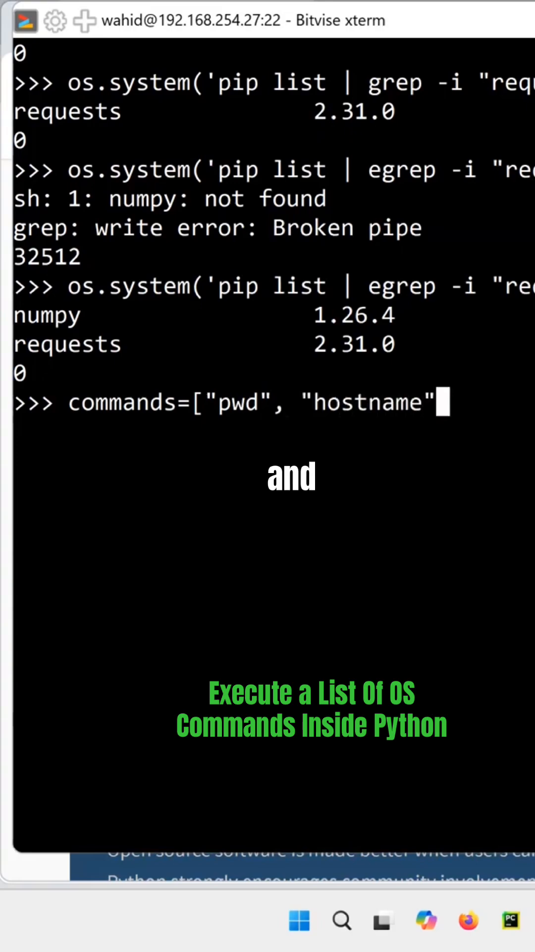
pyautogui.write(', "')
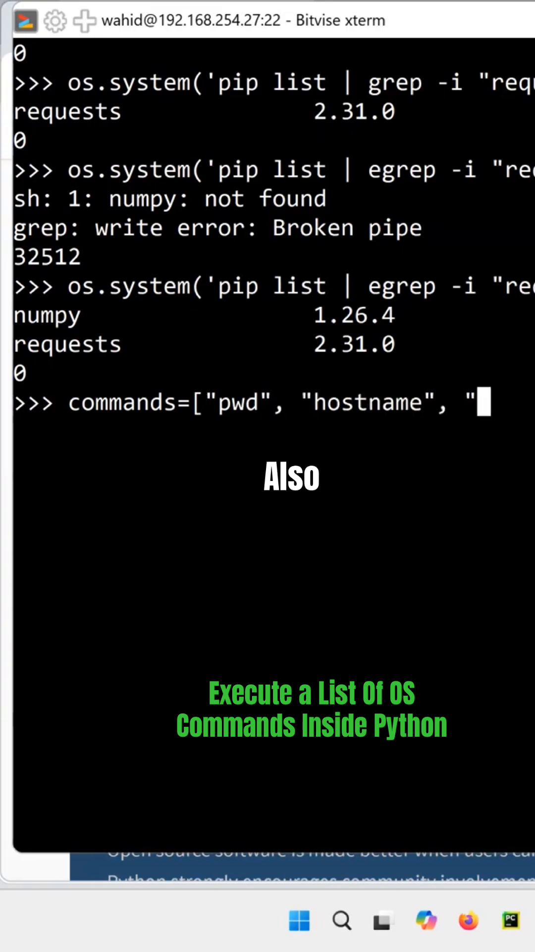
pyautogui.write('cal"')
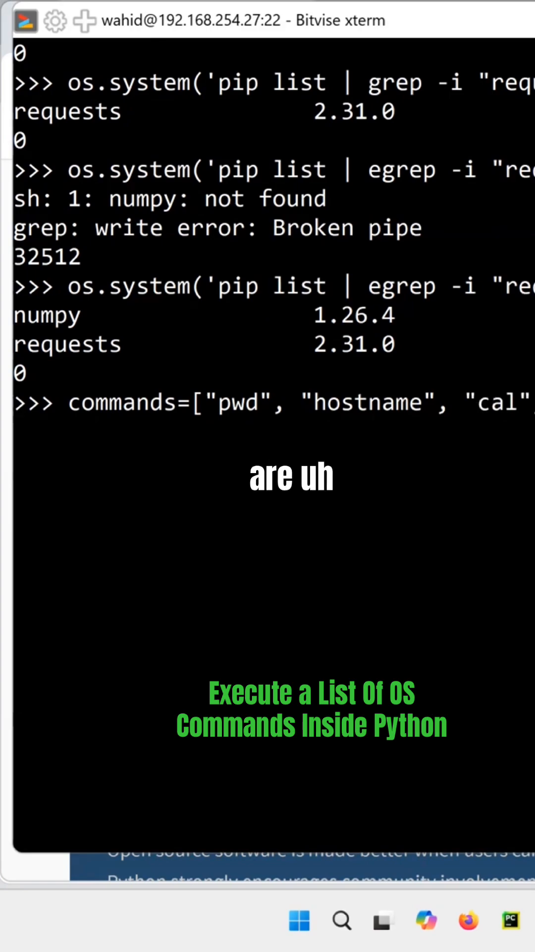
pyautogui.press('Return')
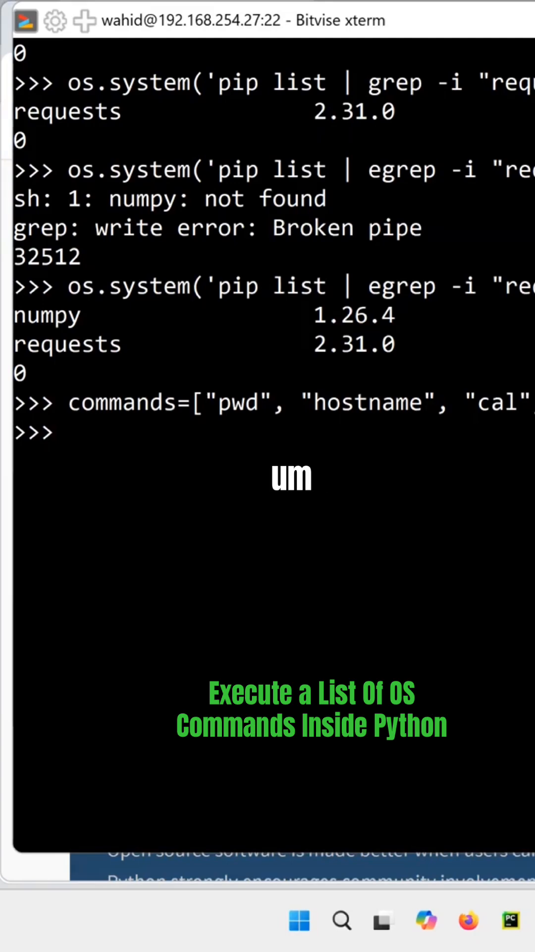
pyautogui.write('type(c')
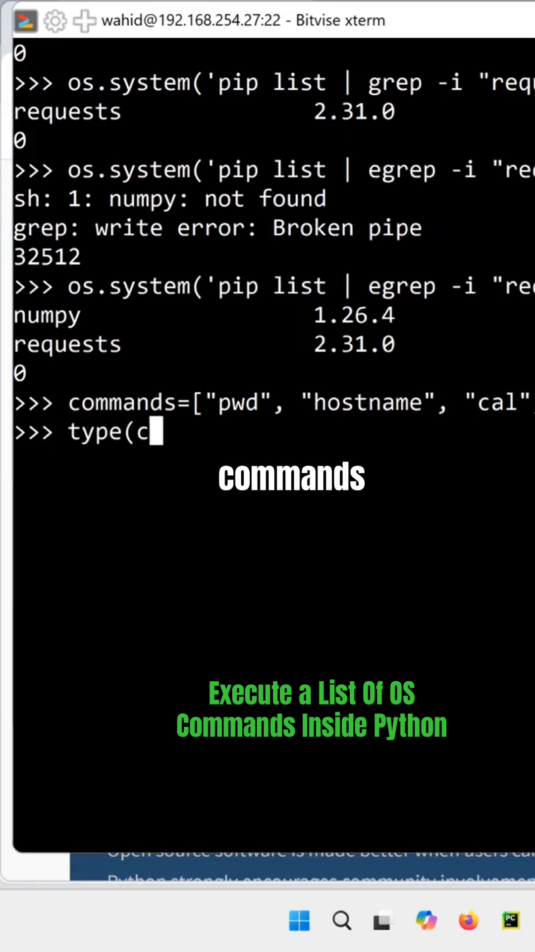
# - Show that commands is a list containing pwd, hostname, cal and date, then begin a for loop
pyautogui.press('Return')
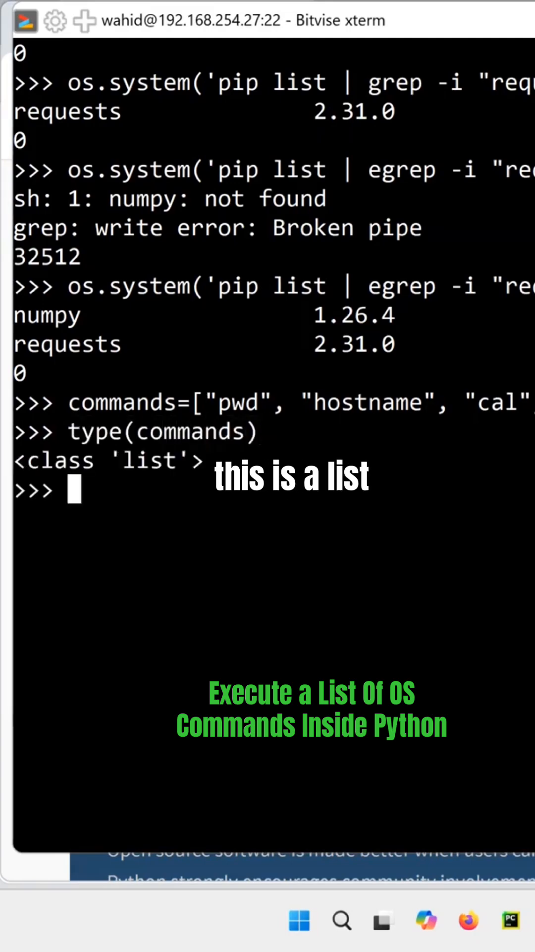
pyautogui.write('commands')
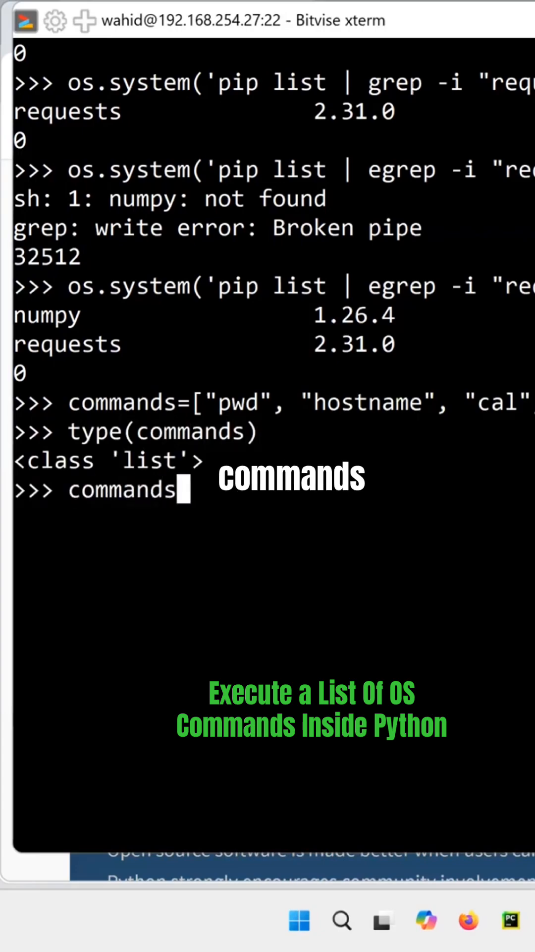
pyautogui.press('Return')
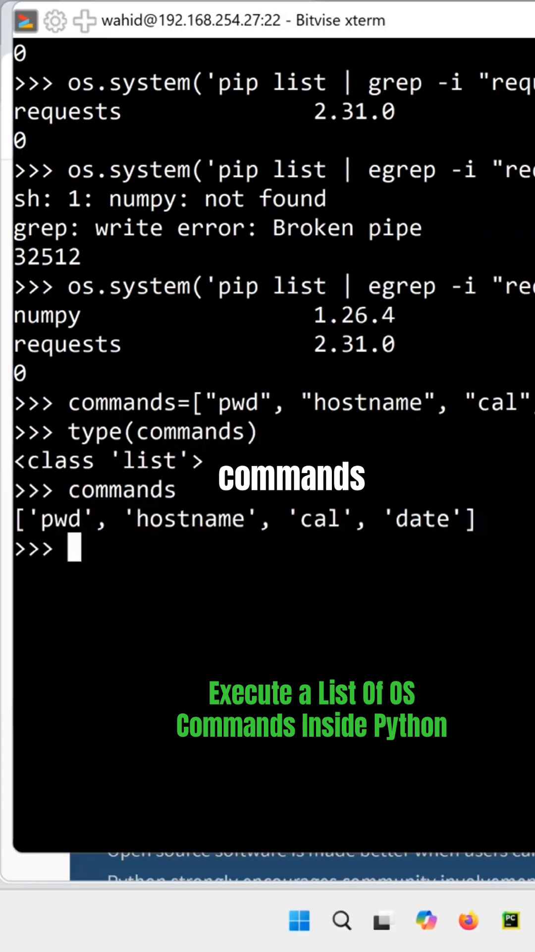
pyautogui.write('for cmd')
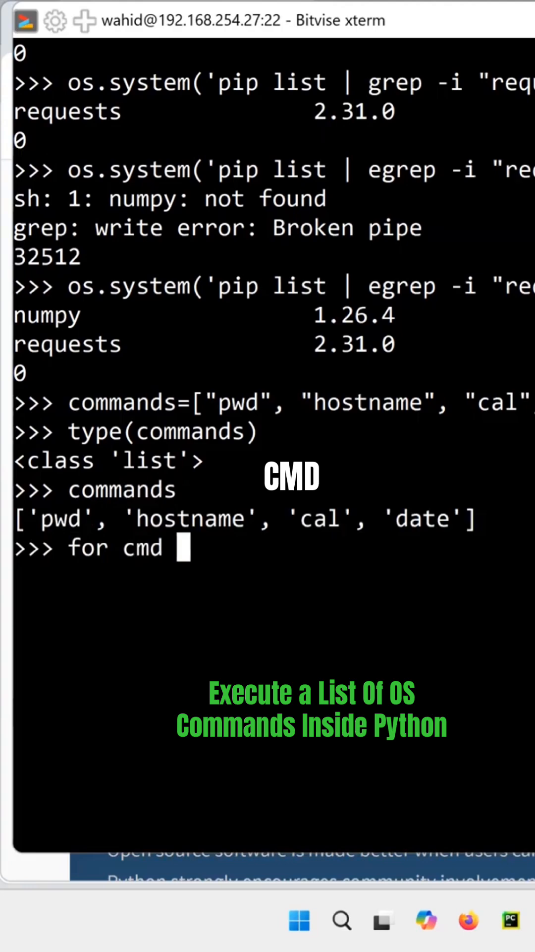
# - Complete 'for cmd in commands: os.system(cmd)' and run it over every command
pyautogui.write('in commands:')
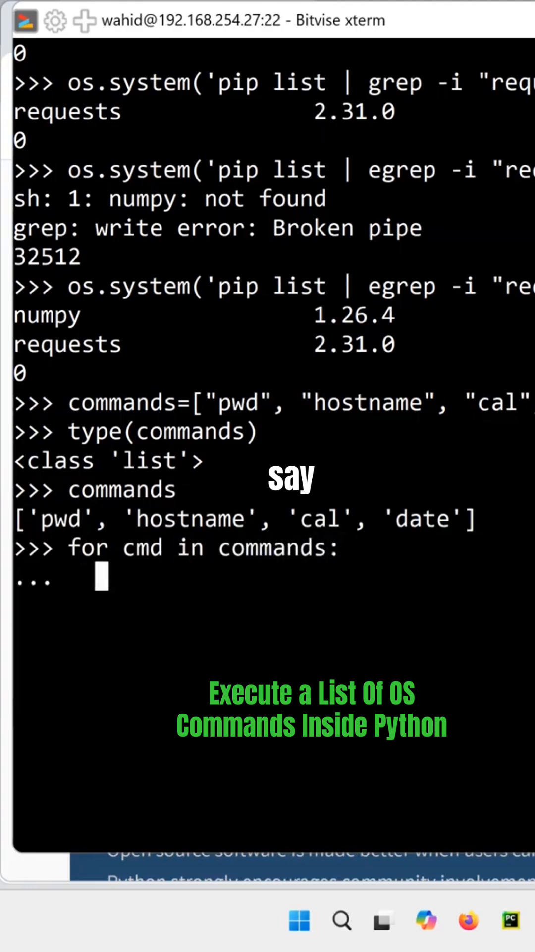
pyautogui.write('os.system')
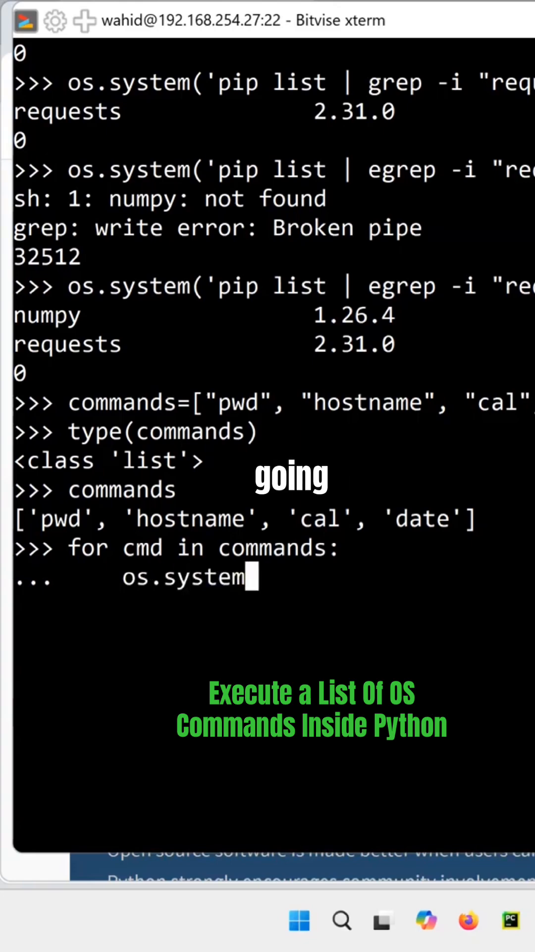
pyautogui.write('(')
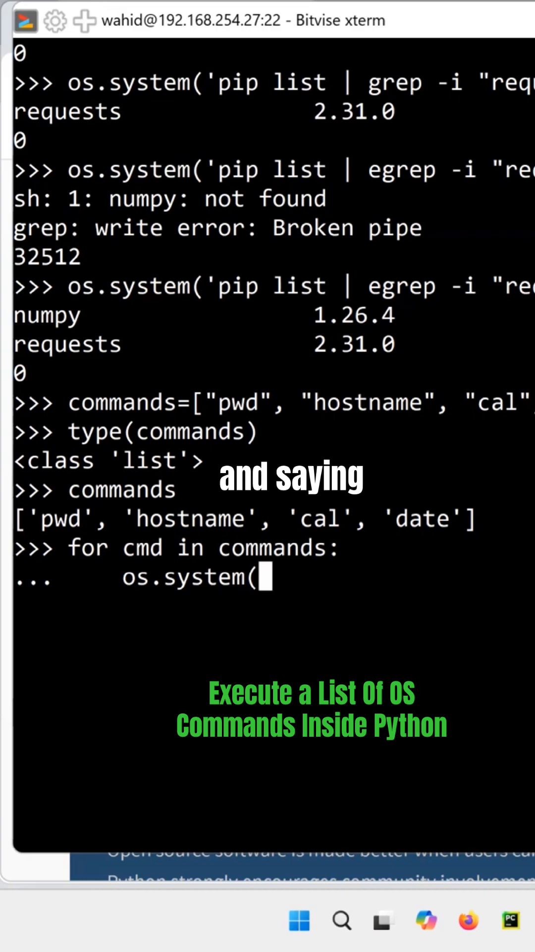
pyautogui.write('cmd)')
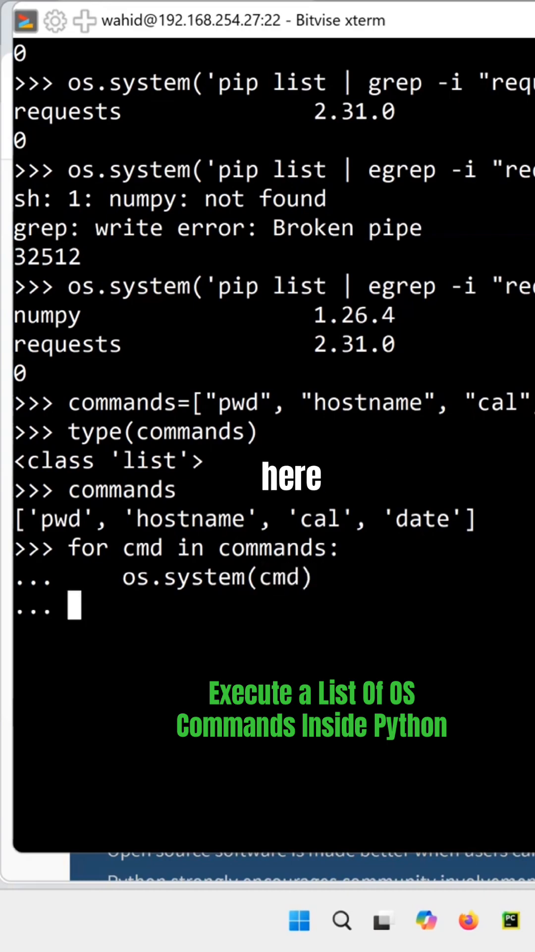
pyautogui.press('Return')
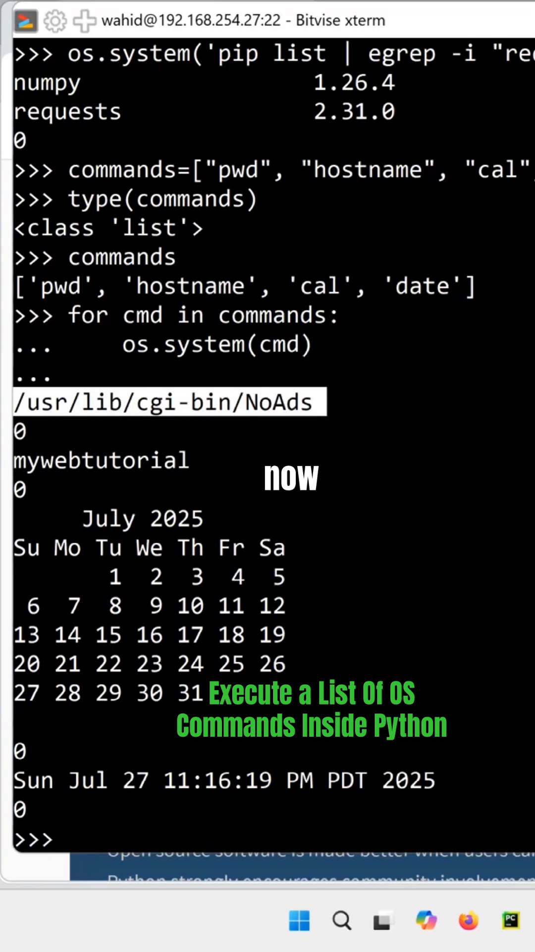
# - Start a new os.system('clear') call at the Python prompt after the loop's output
pyautogui.write('os.system(')
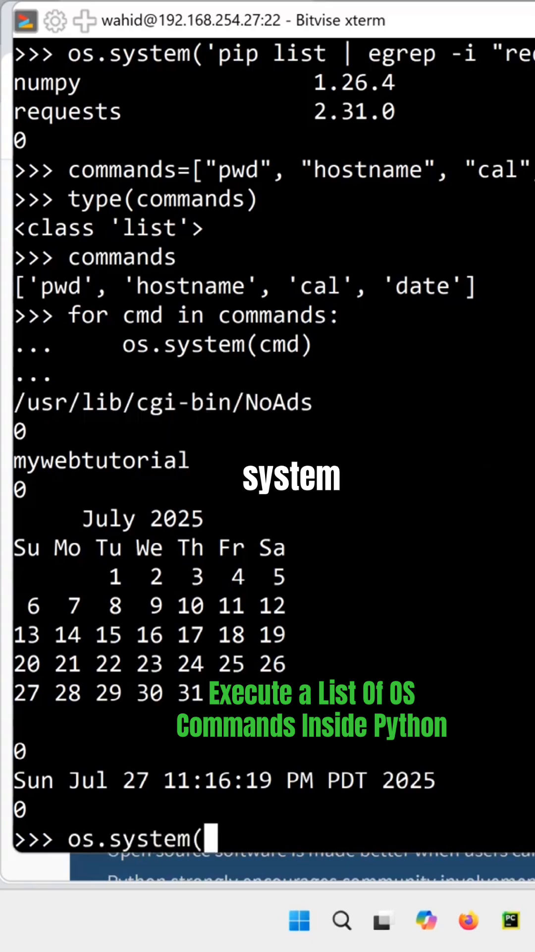
pyautogui.write("'clear'")
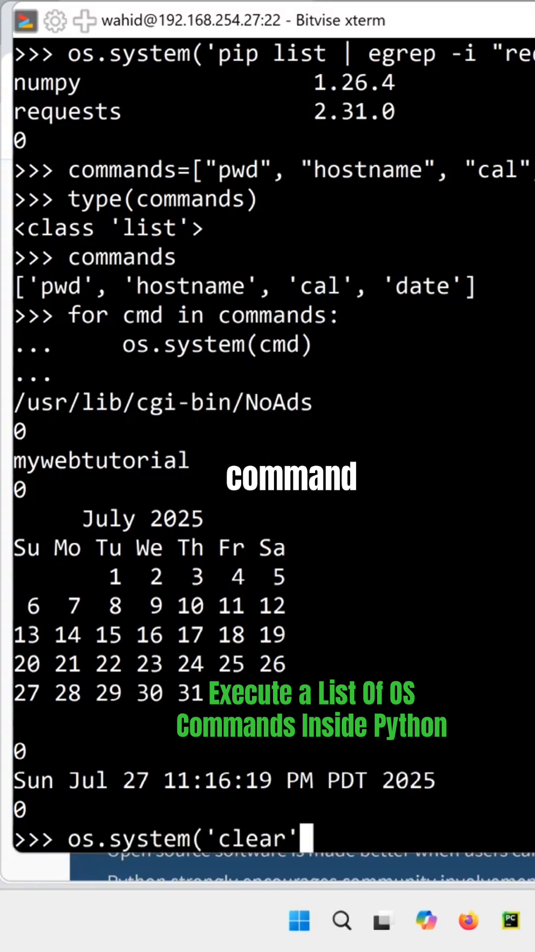